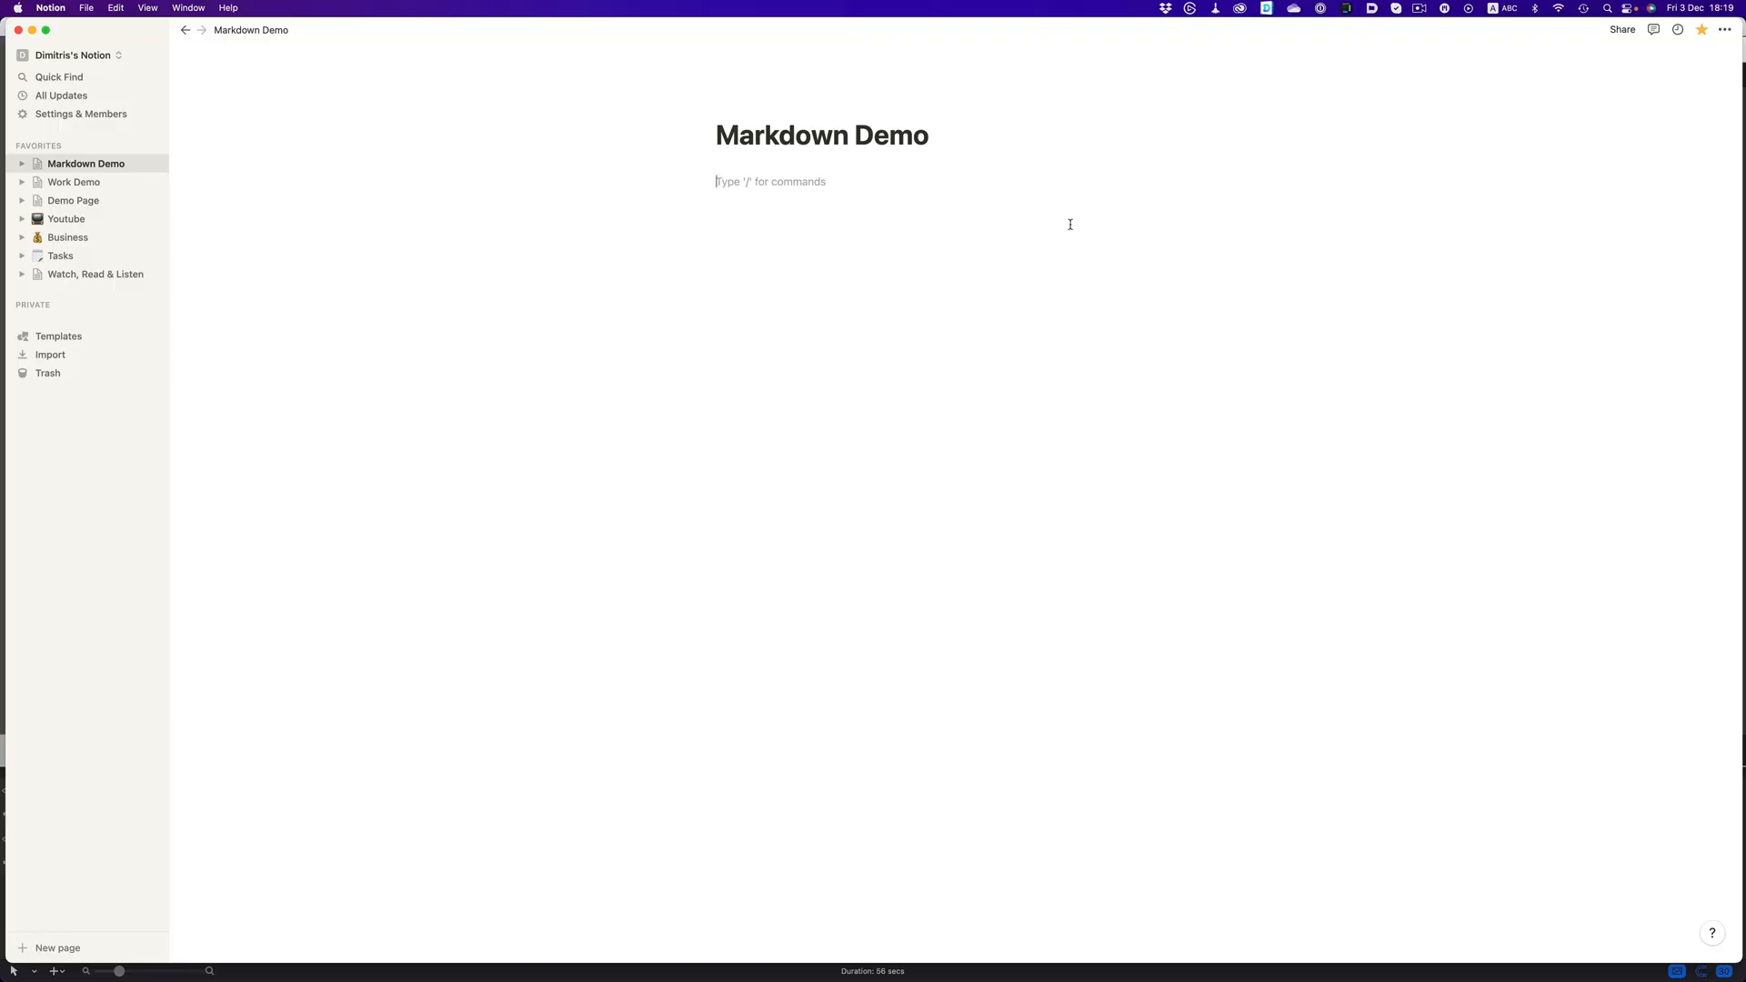
{"action": "type", "text": "[]"}
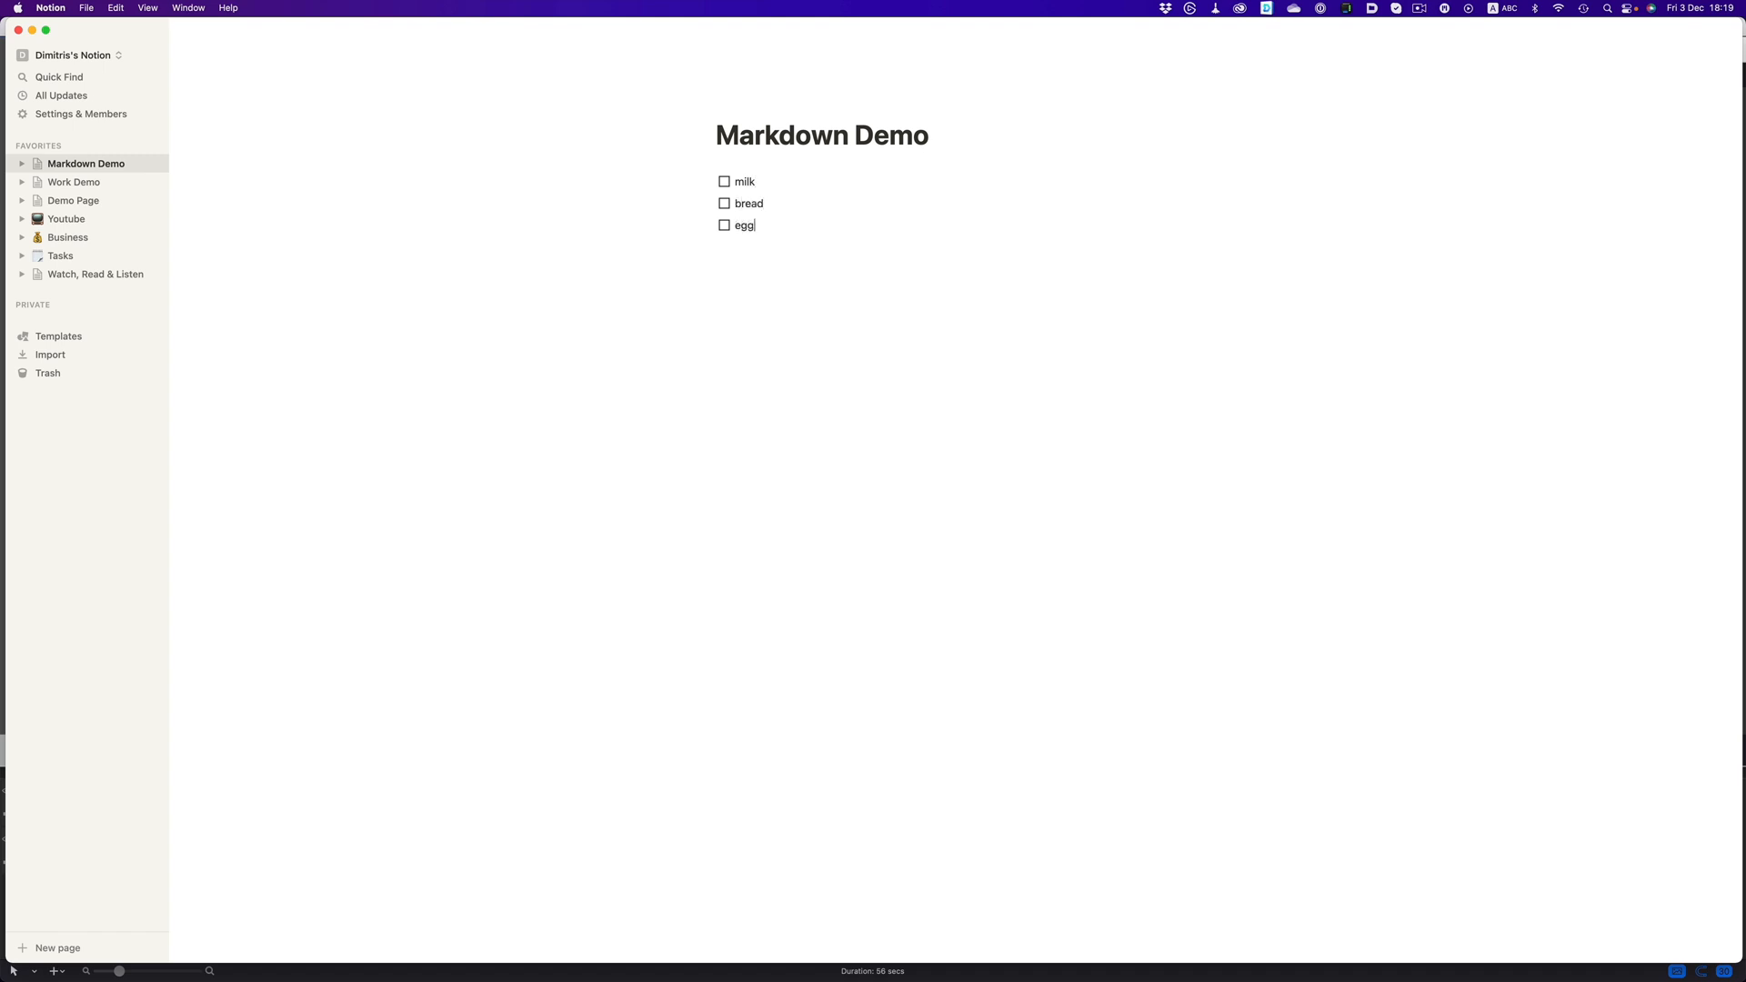
{"action": "type", "text": "#"}
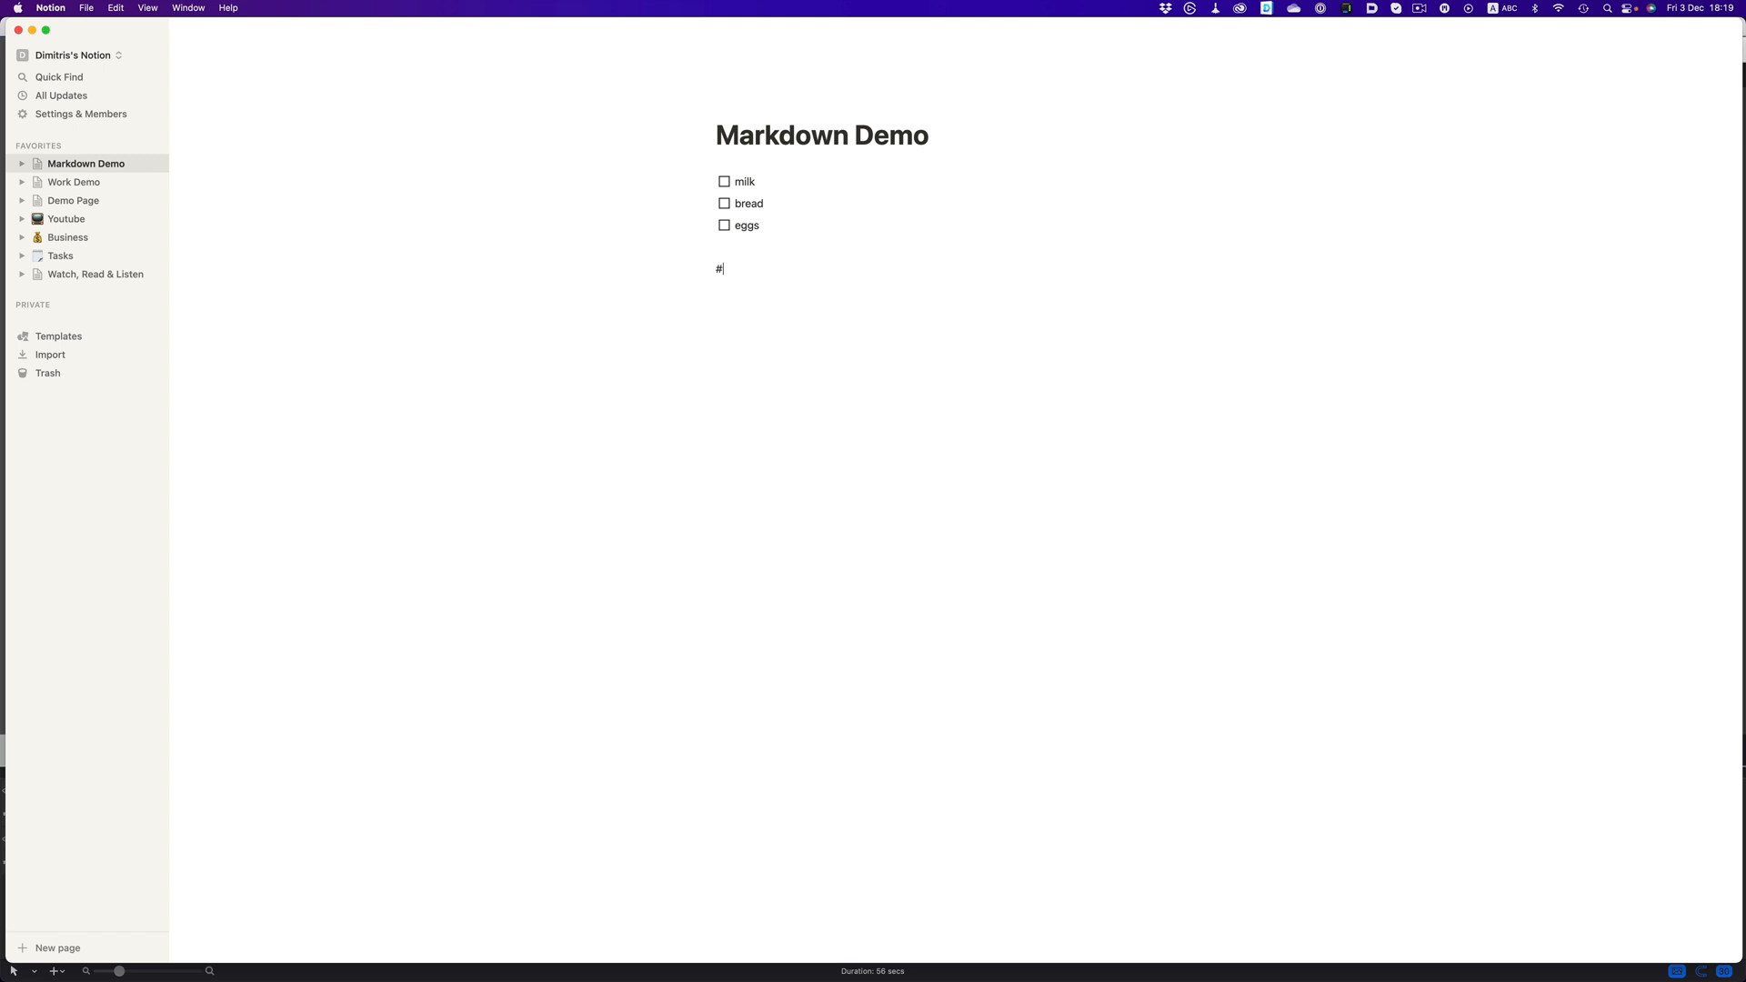
{"action": "type", "text": "Heading"}
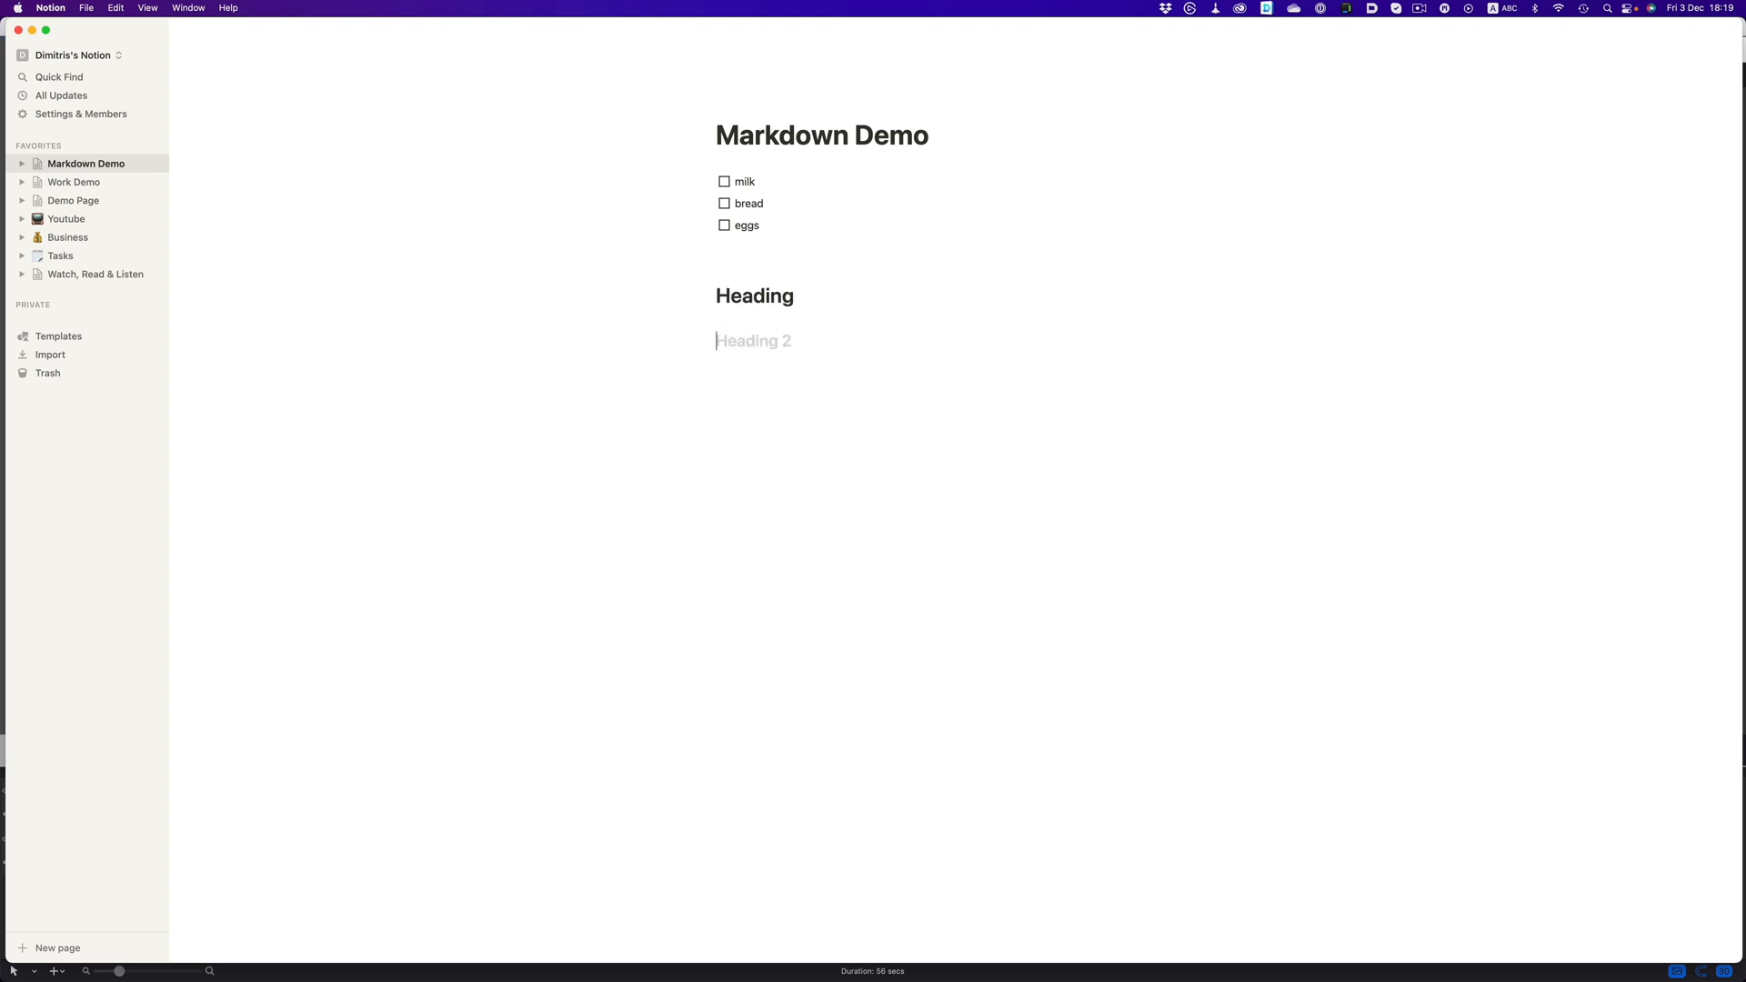
{"action": "type", "text": "Heading"}
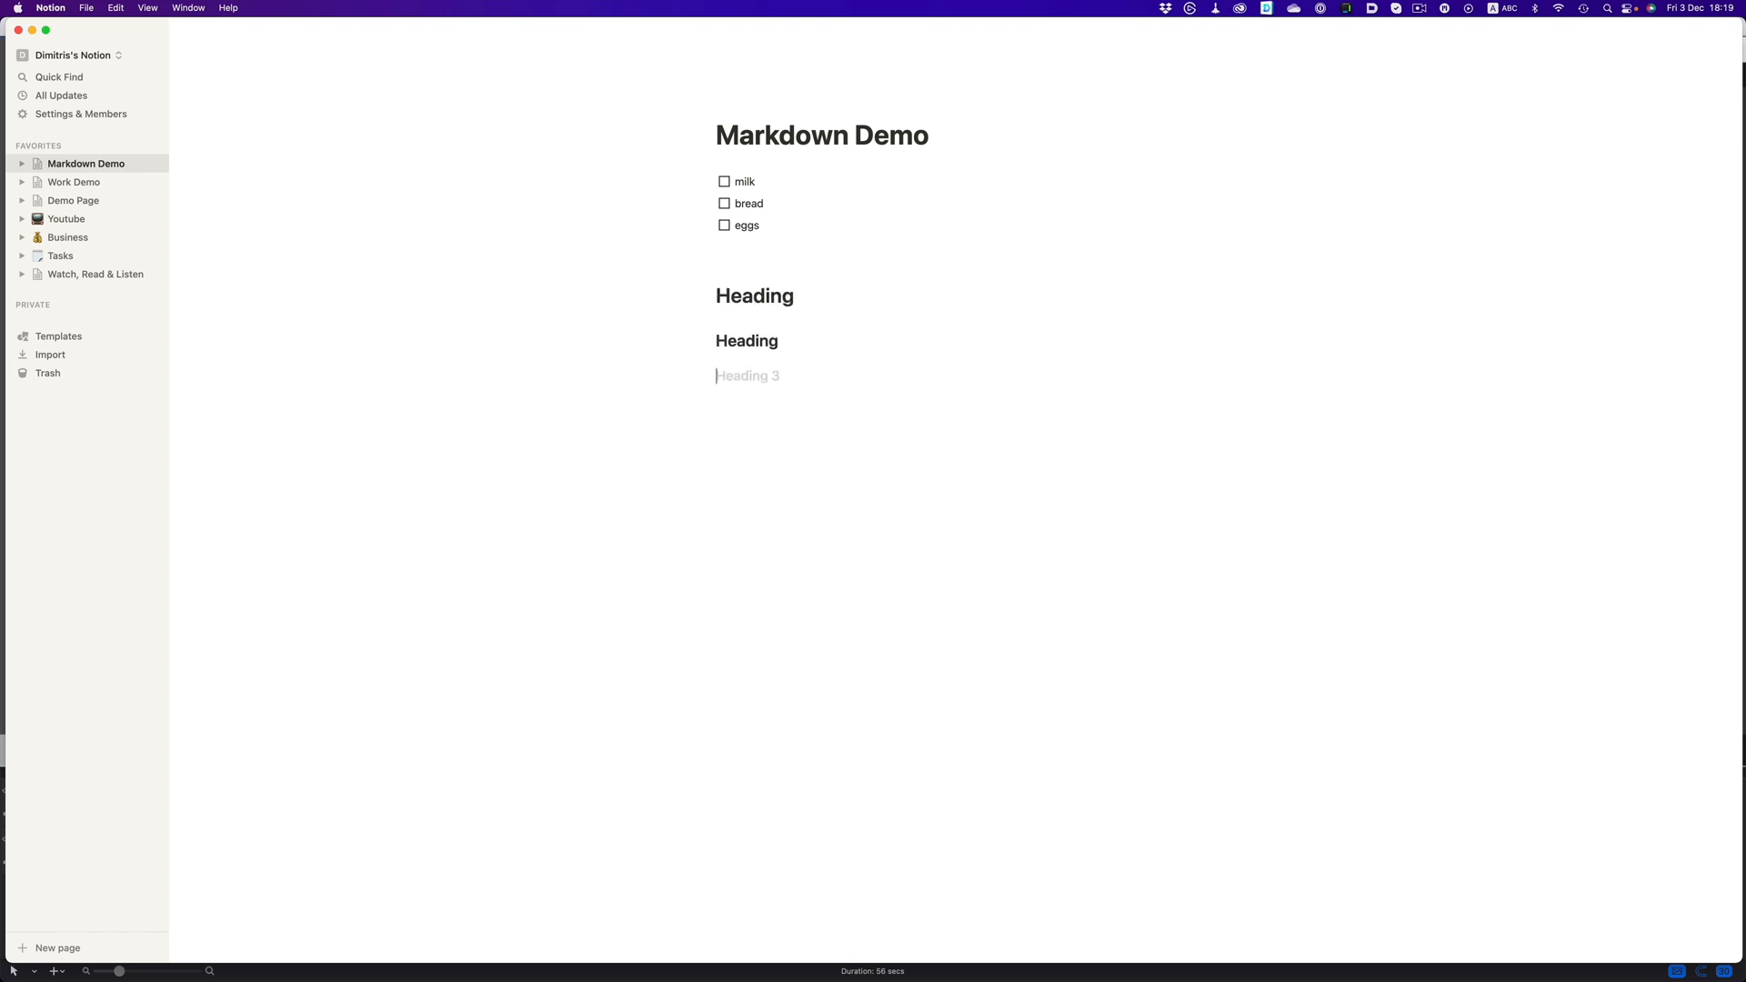